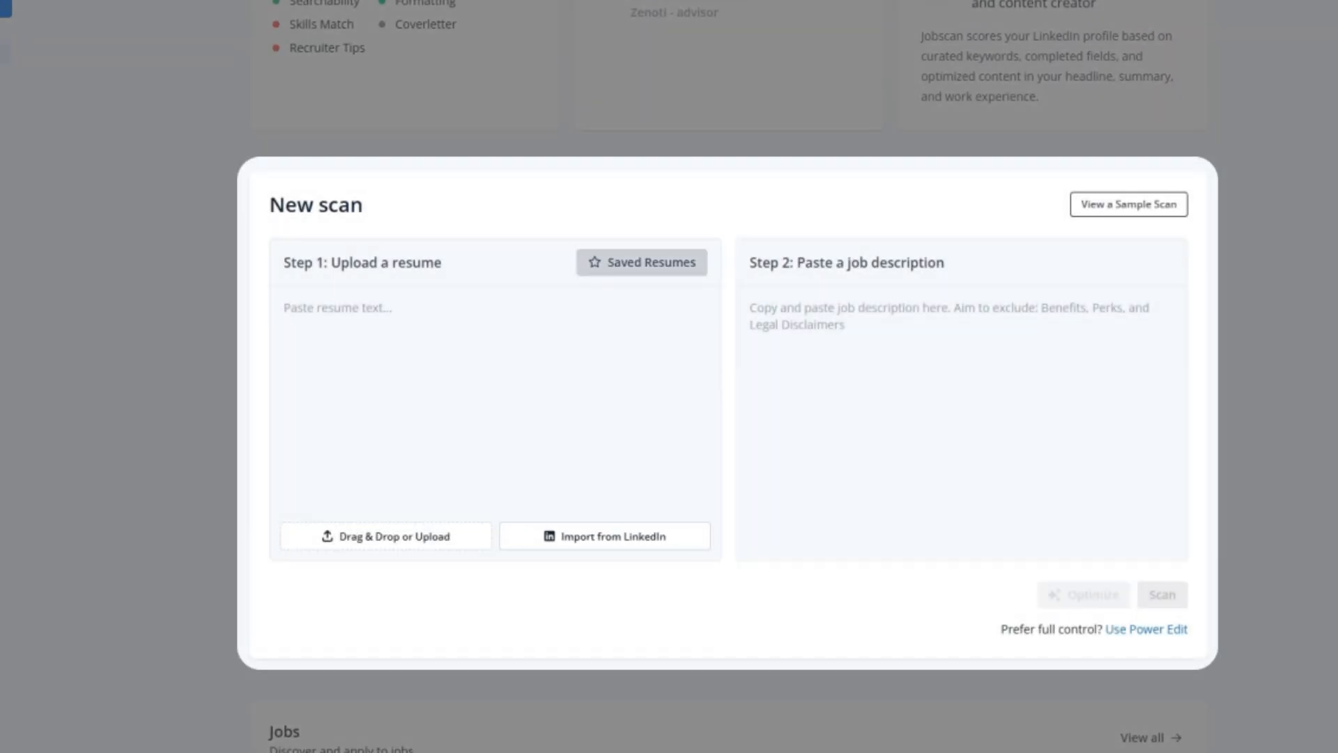
# Start a new scan with the Marketing Consultant resume and job description, yielding a 42 match rate
pyautogui.click(642, 262)
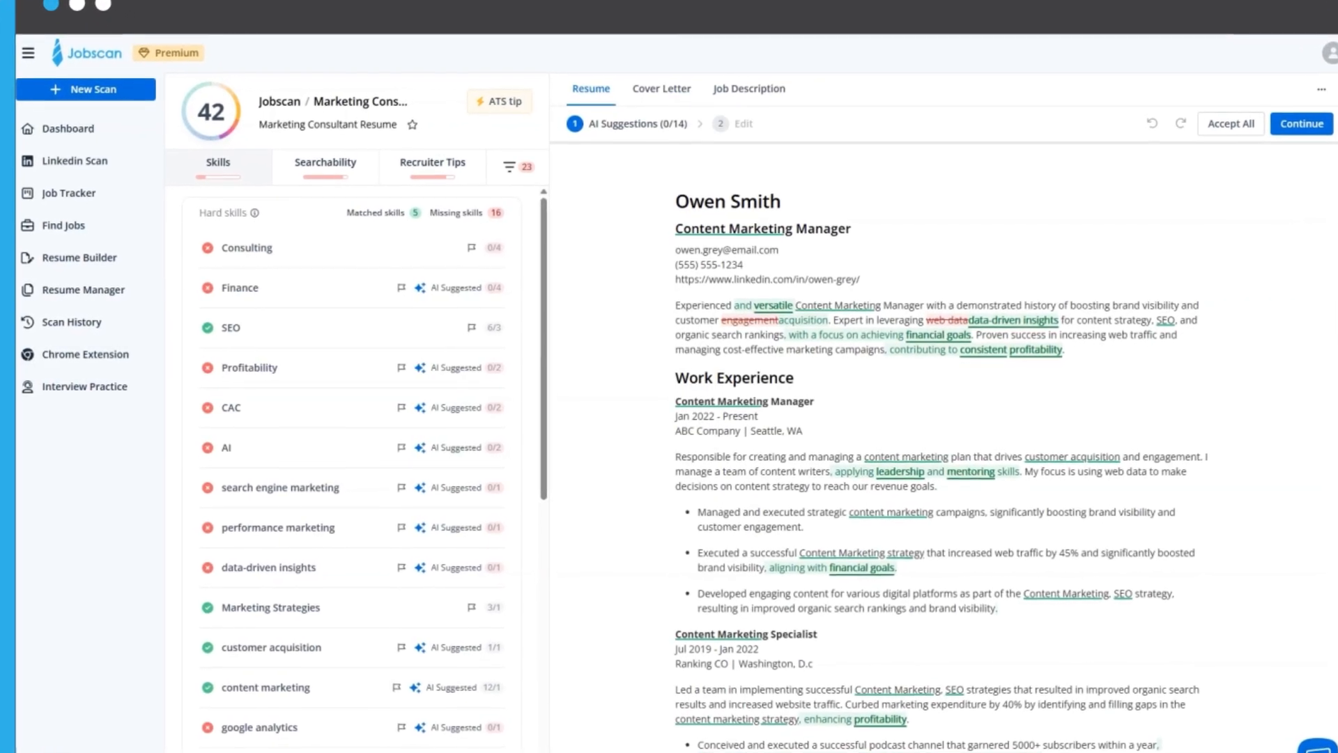
# Review the Skills list, then show the Searchability checks flagging the missing job title match
pyautogui.scroll(-3)
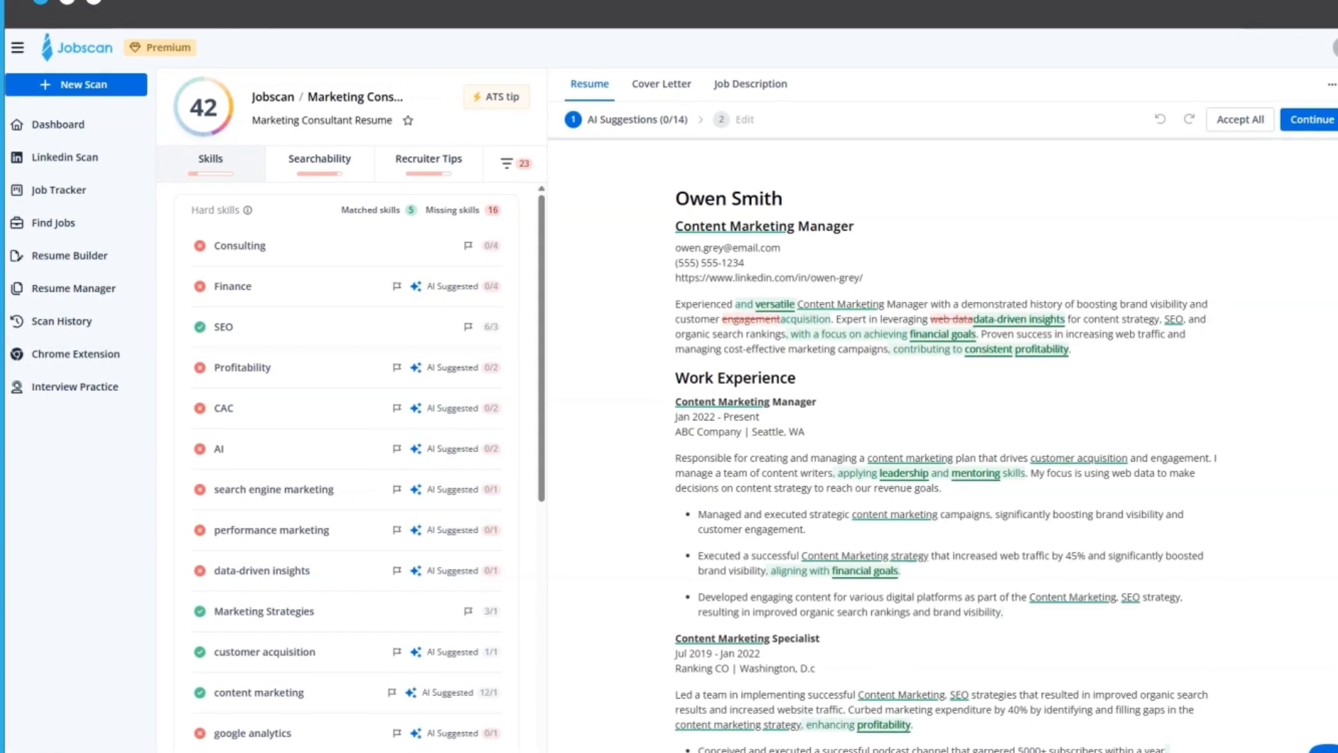
pyautogui.scroll(-3)
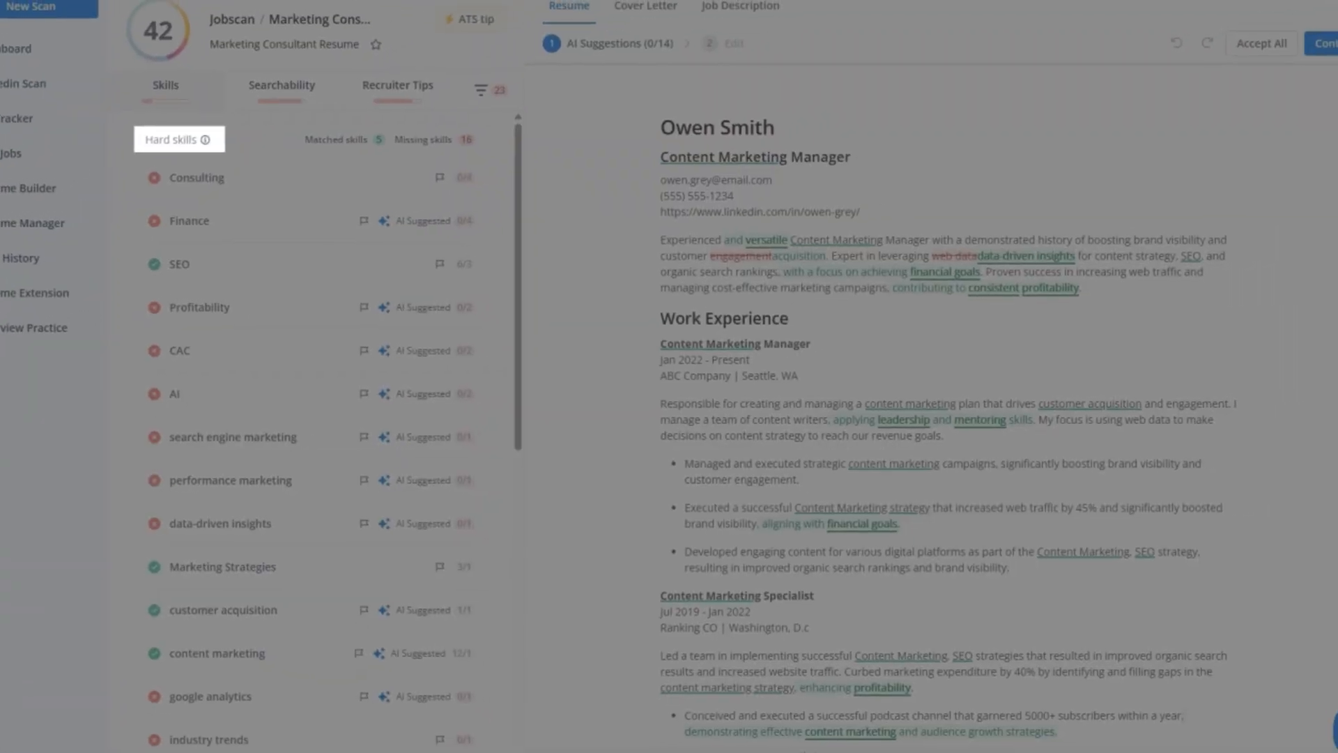
pyautogui.scroll(-3)
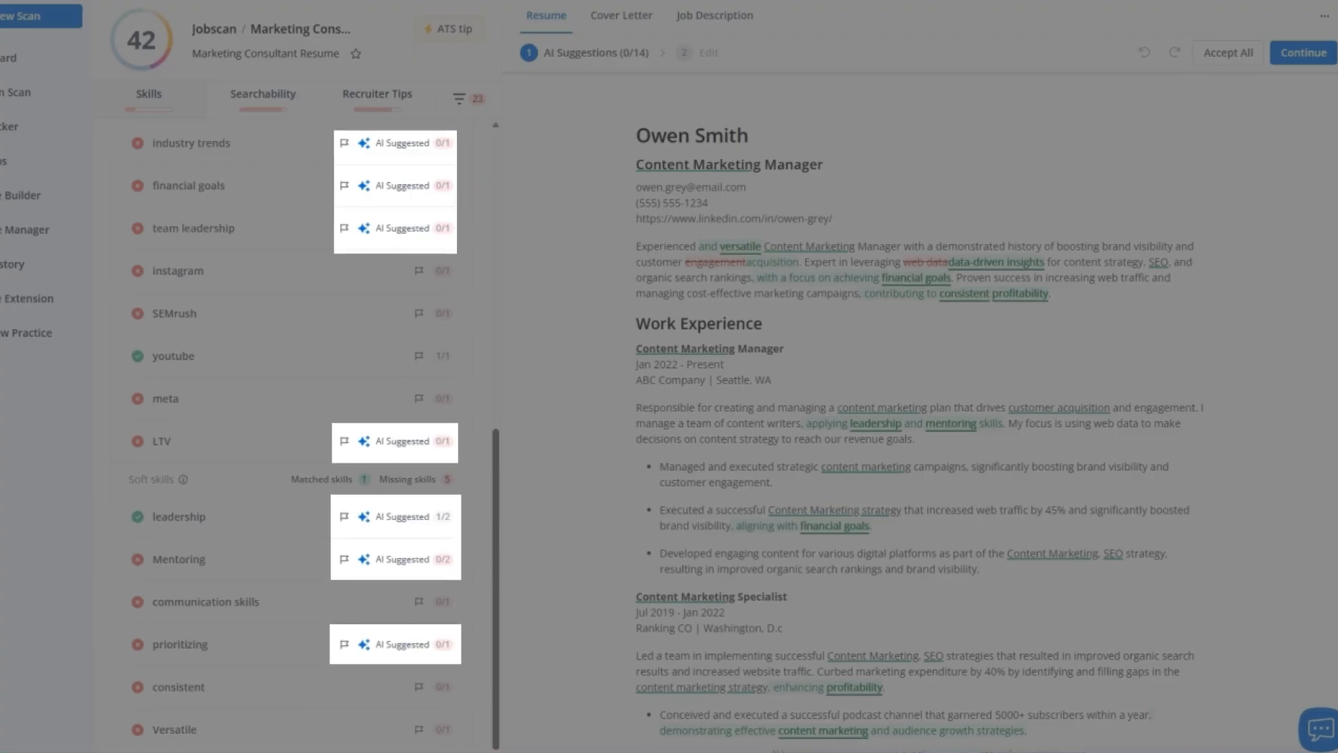
pyautogui.scroll(-3)
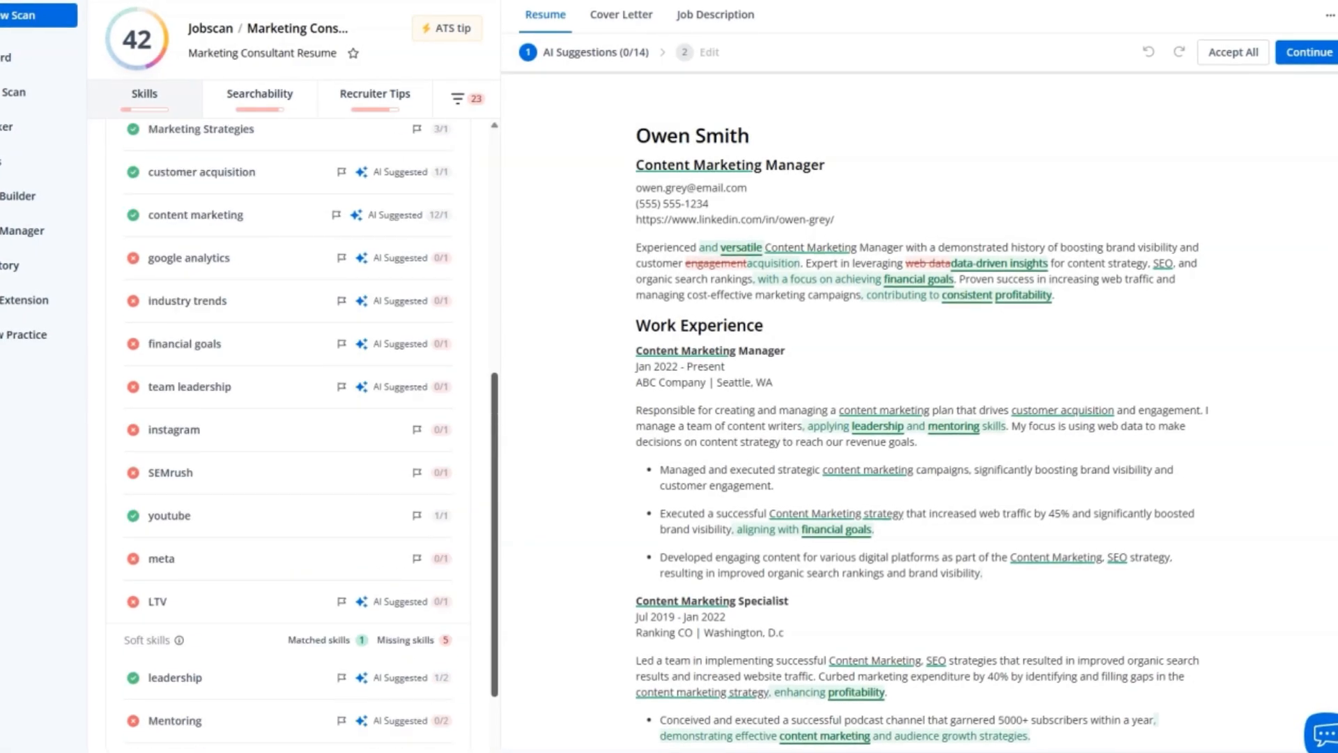
pyautogui.click(456, 140)
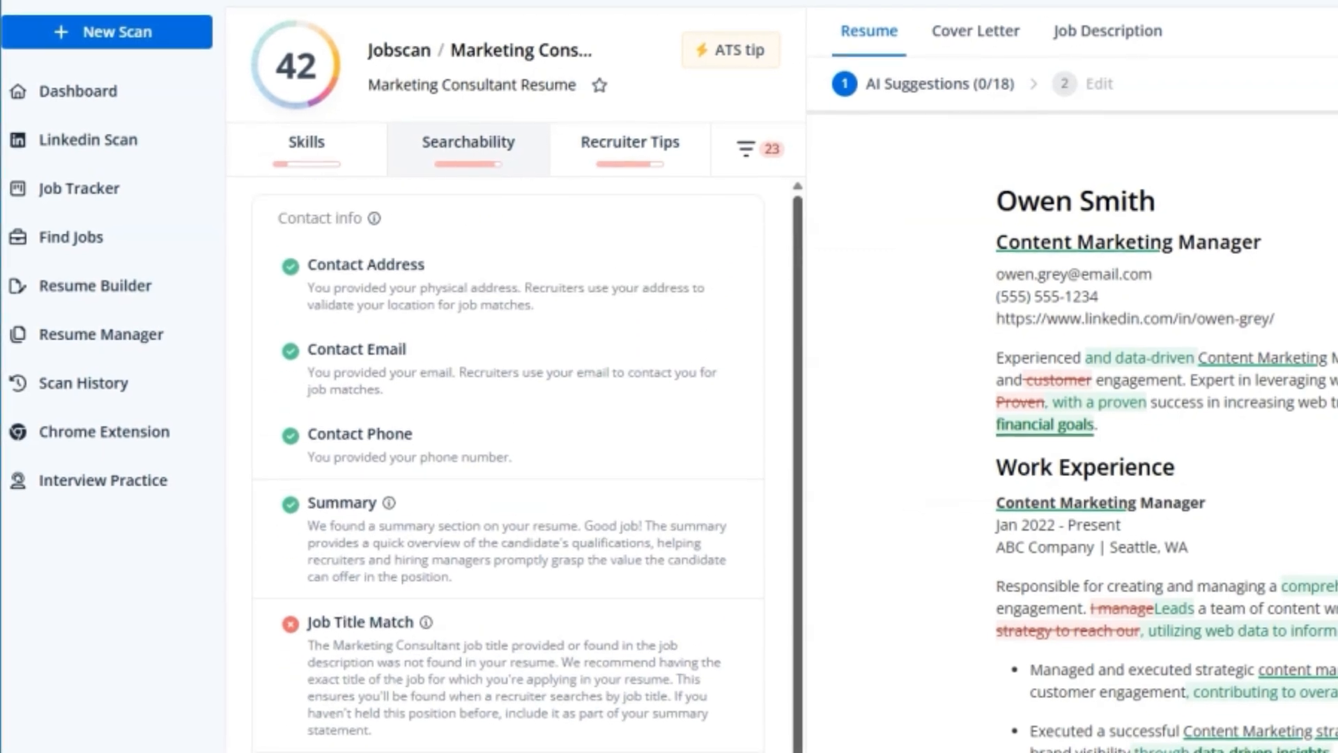
# Accept the summary's data-driven addition, the proven success rewording, and the web data sentence rewrite
pyautogui.click(628, 142)
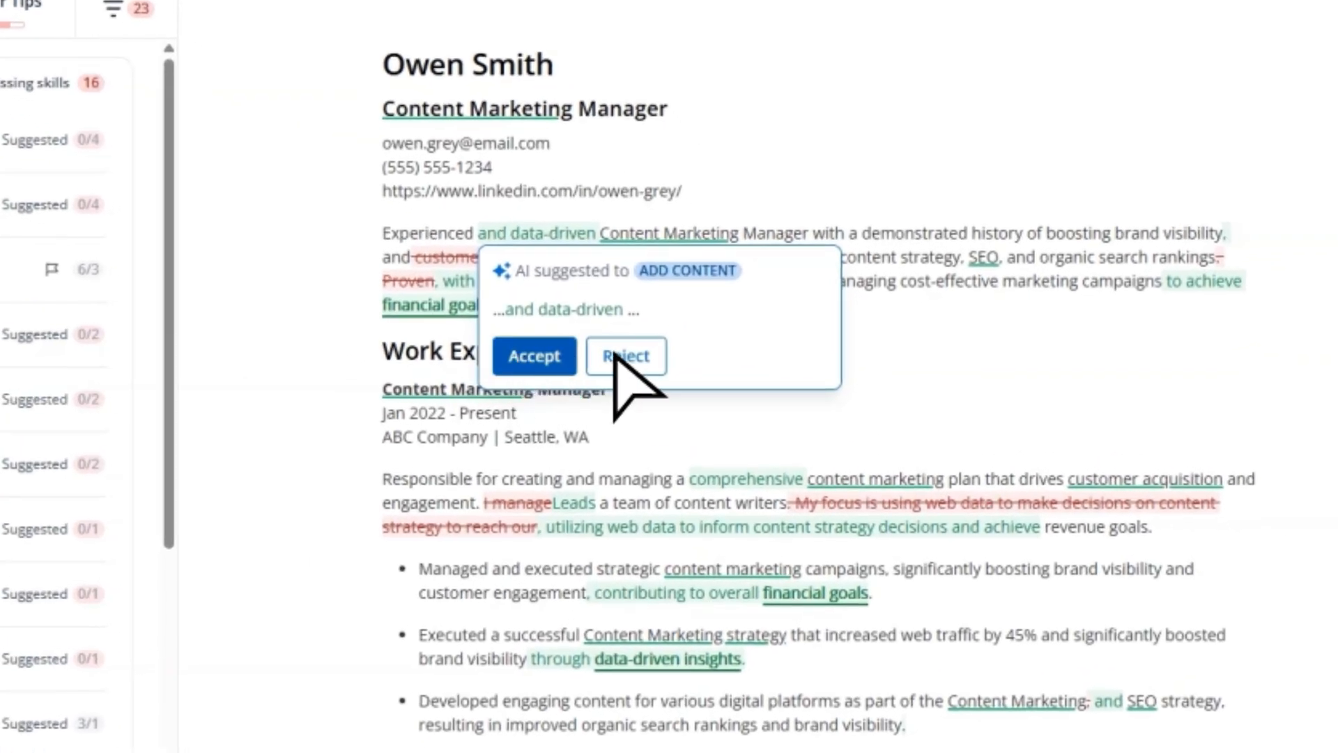
pyautogui.click(532, 355)
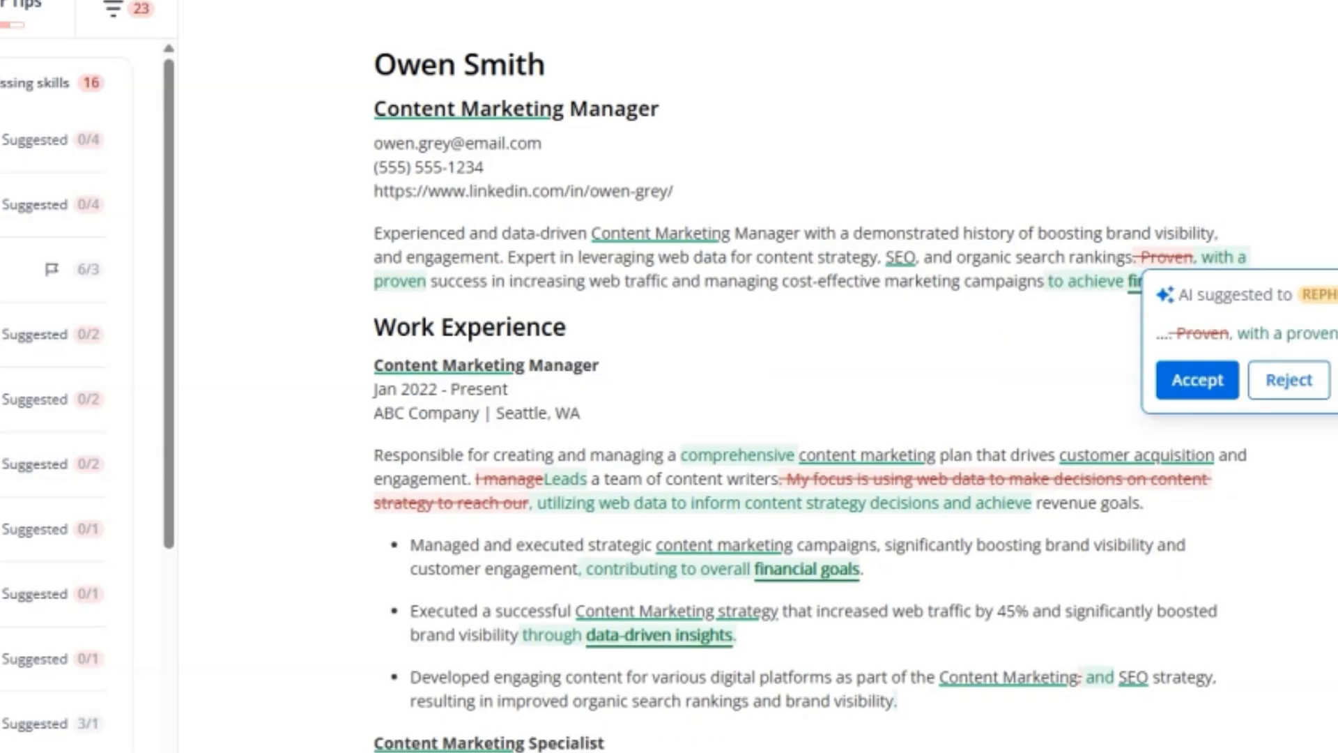
pyautogui.click(1196, 379)
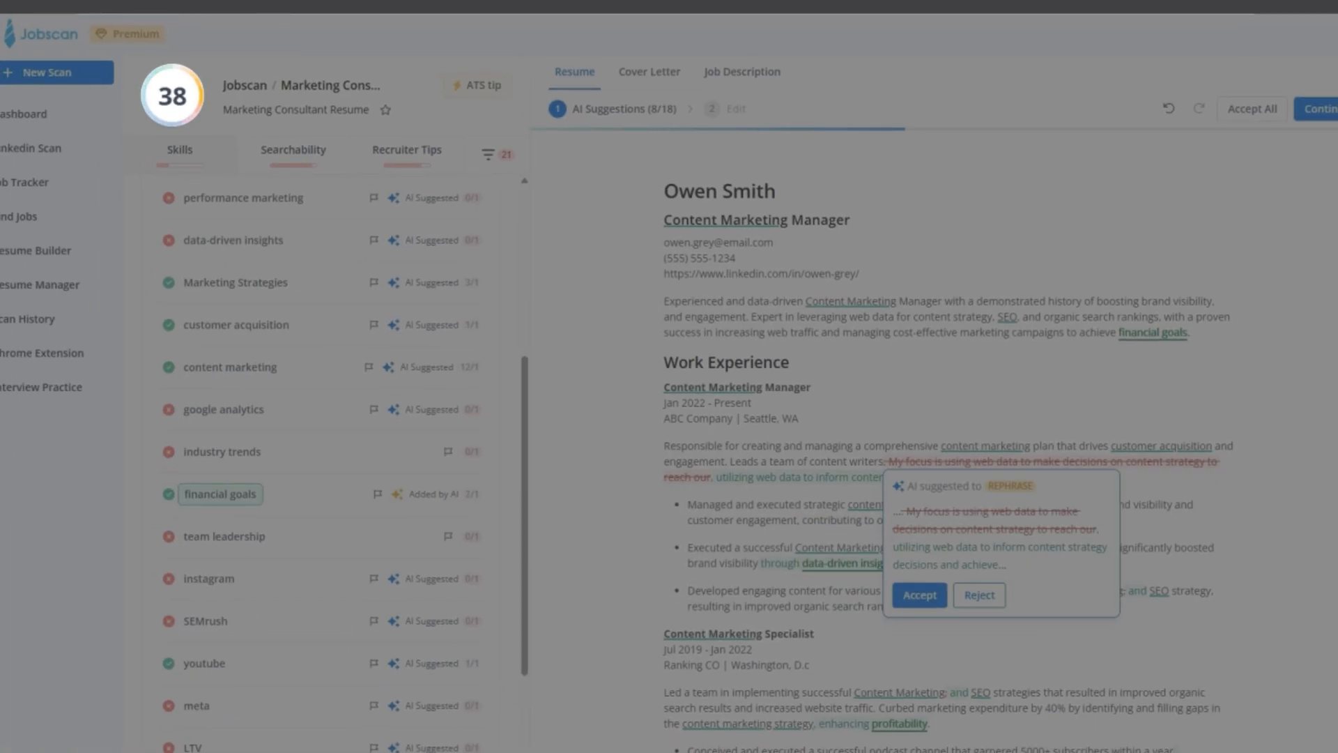
pyautogui.click(918, 595)
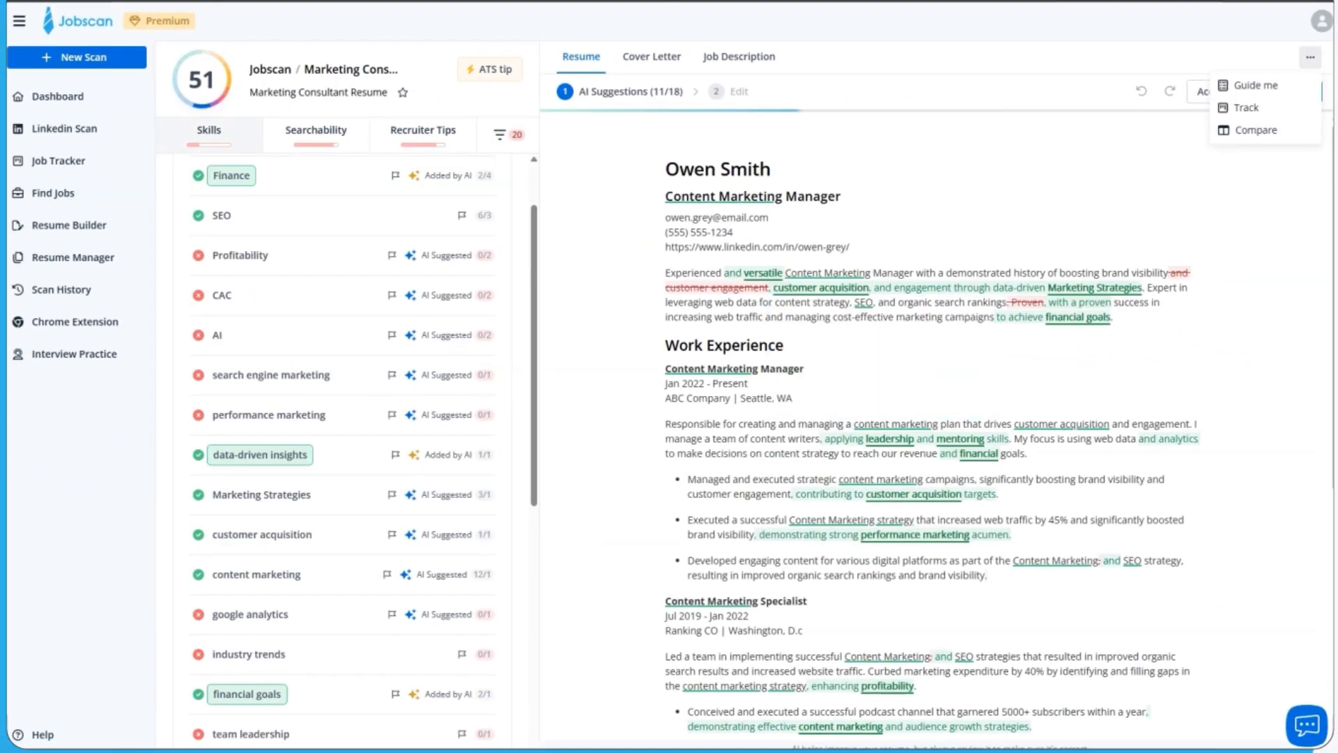
# Accept further AI suggestions, reaching 14 of 18 with the match rate at 51
pyautogui.click(1255, 129)
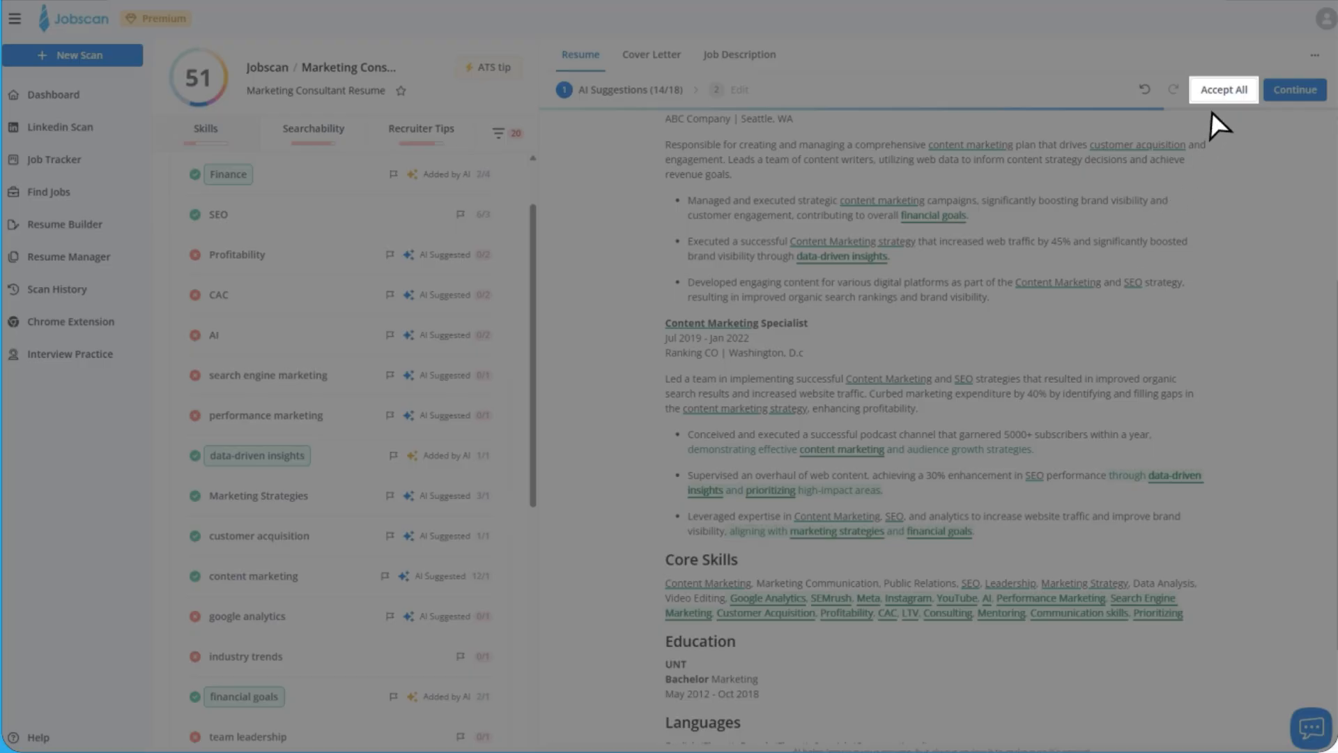
# Accept all remaining suggestions, raising the match rate to 89, and continue past the success message
pyautogui.click(1223, 90)
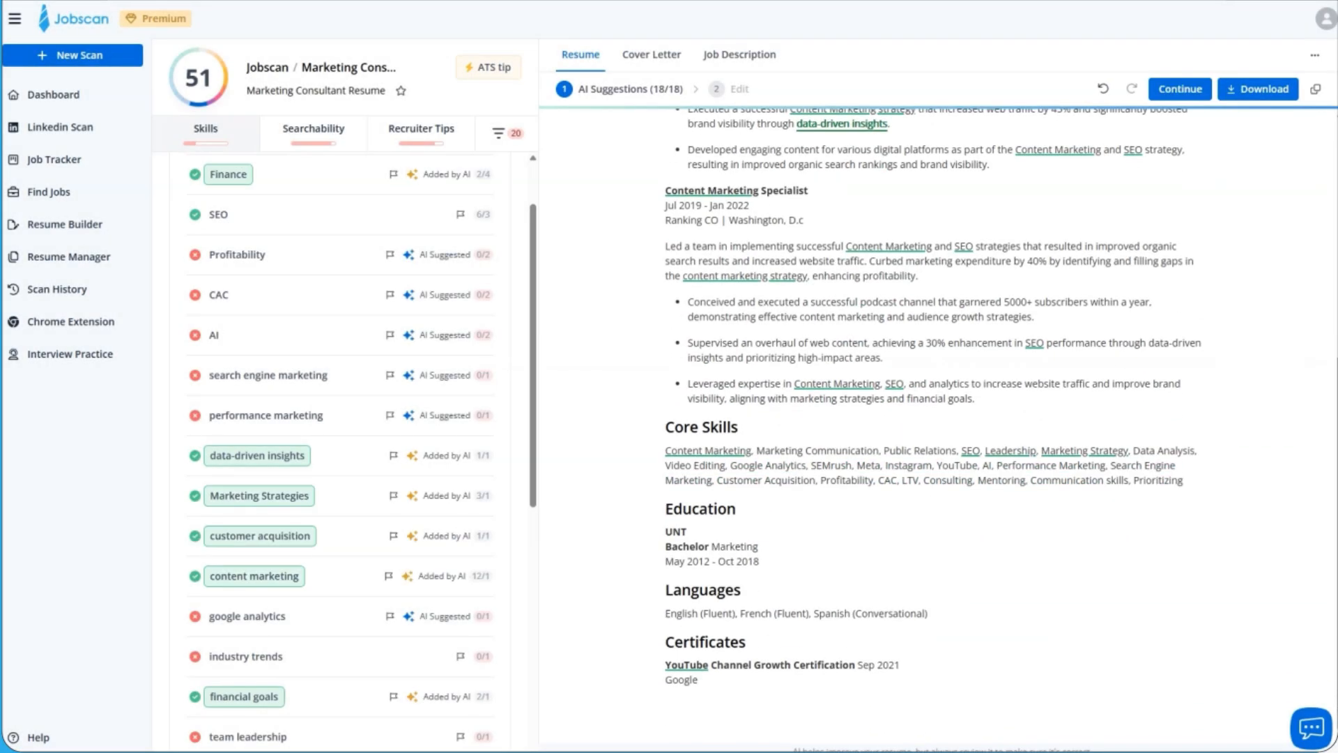
pyautogui.click(1179, 89)
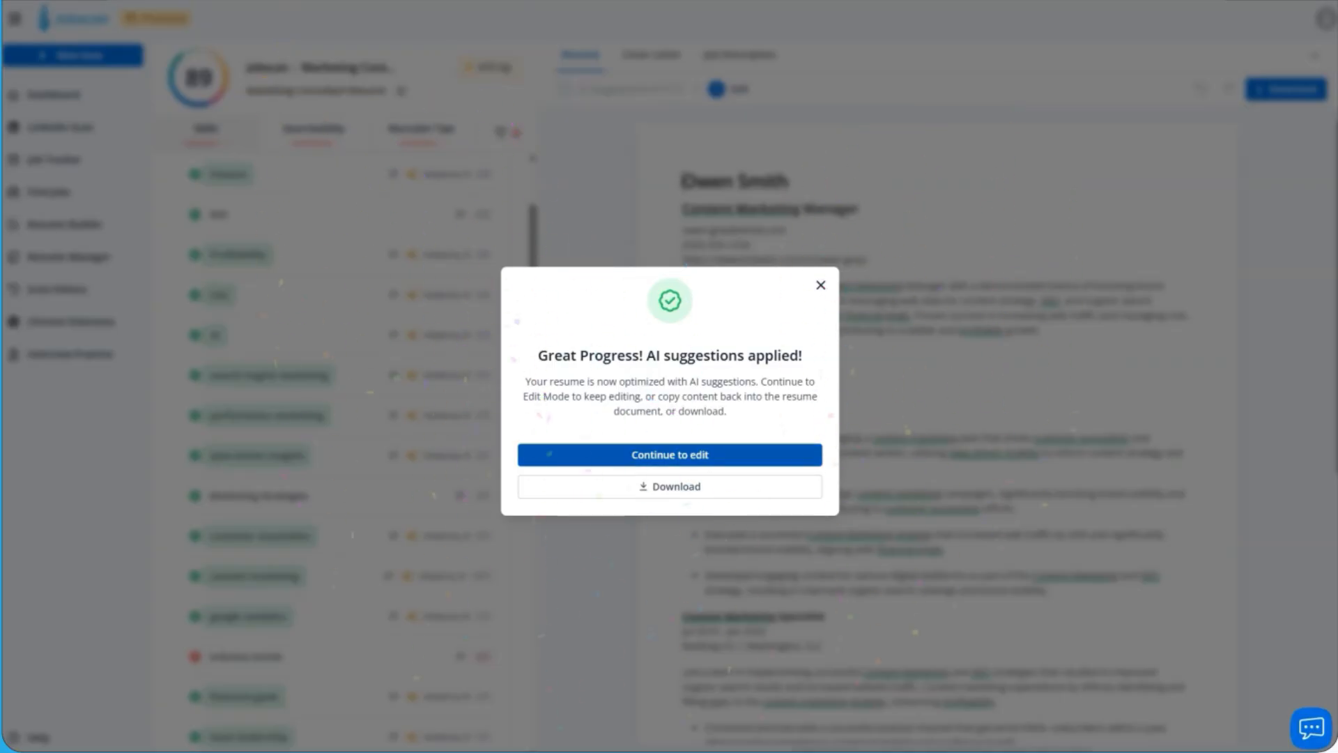
# Edit the resume so the first job's employer reads Fitmatch Company instead of ABC Company
pyautogui.click(667, 454)
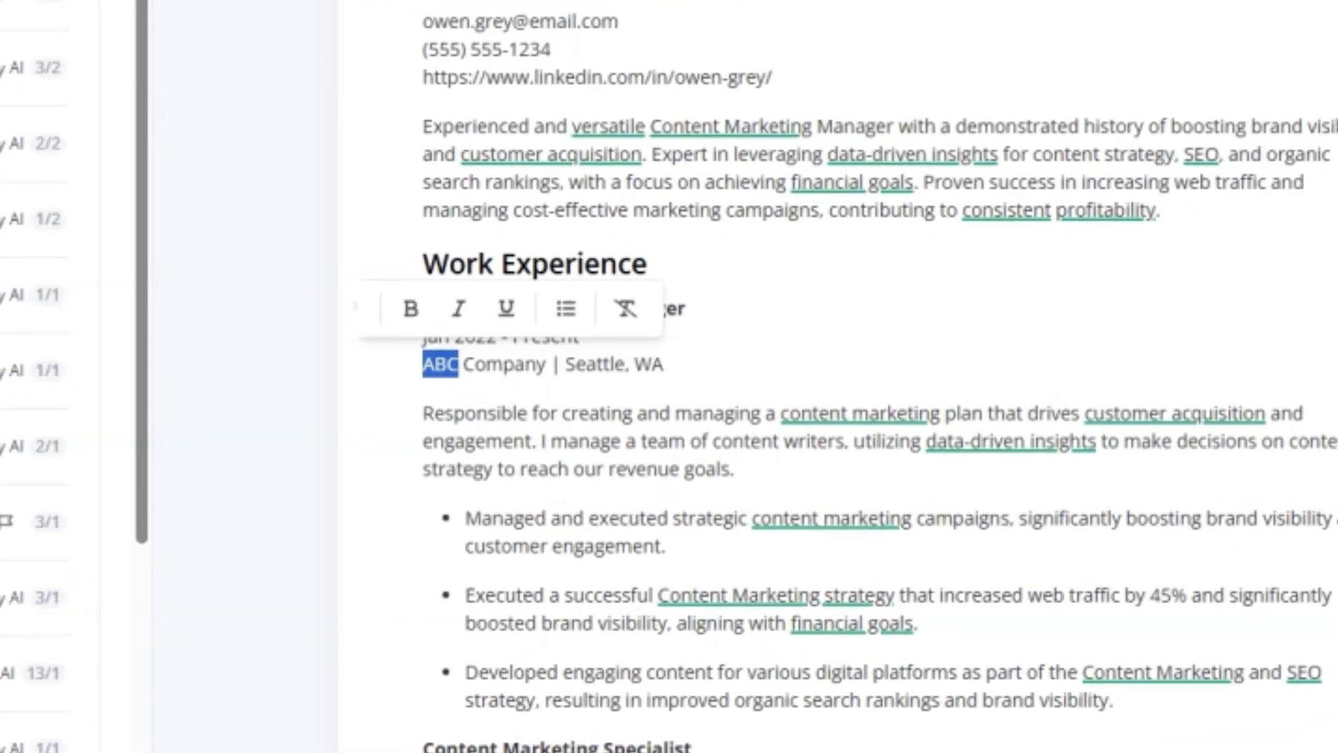
pyautogui.write('Fitmat')
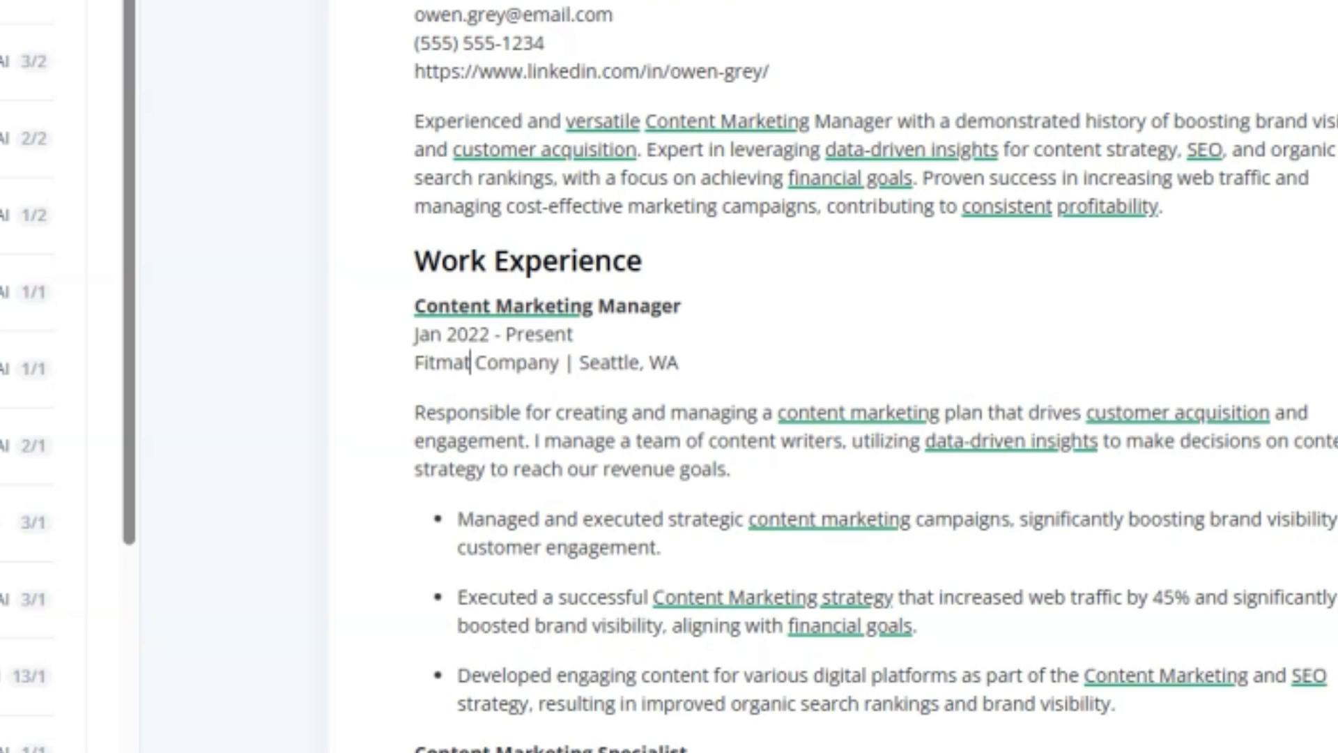
pyautogui.write('ch')
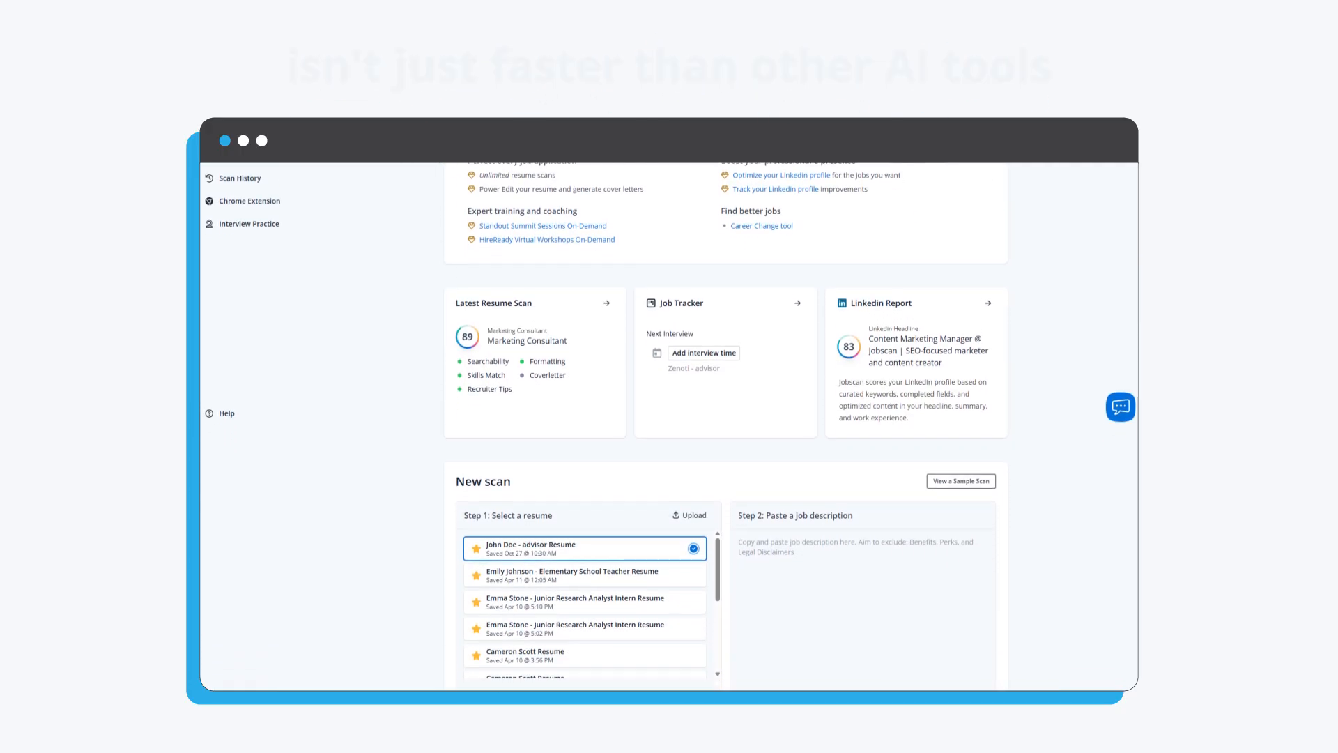
# Scroll the dashboard down to the New scan section listing saved resumes
pyautogui.scroll(-3)
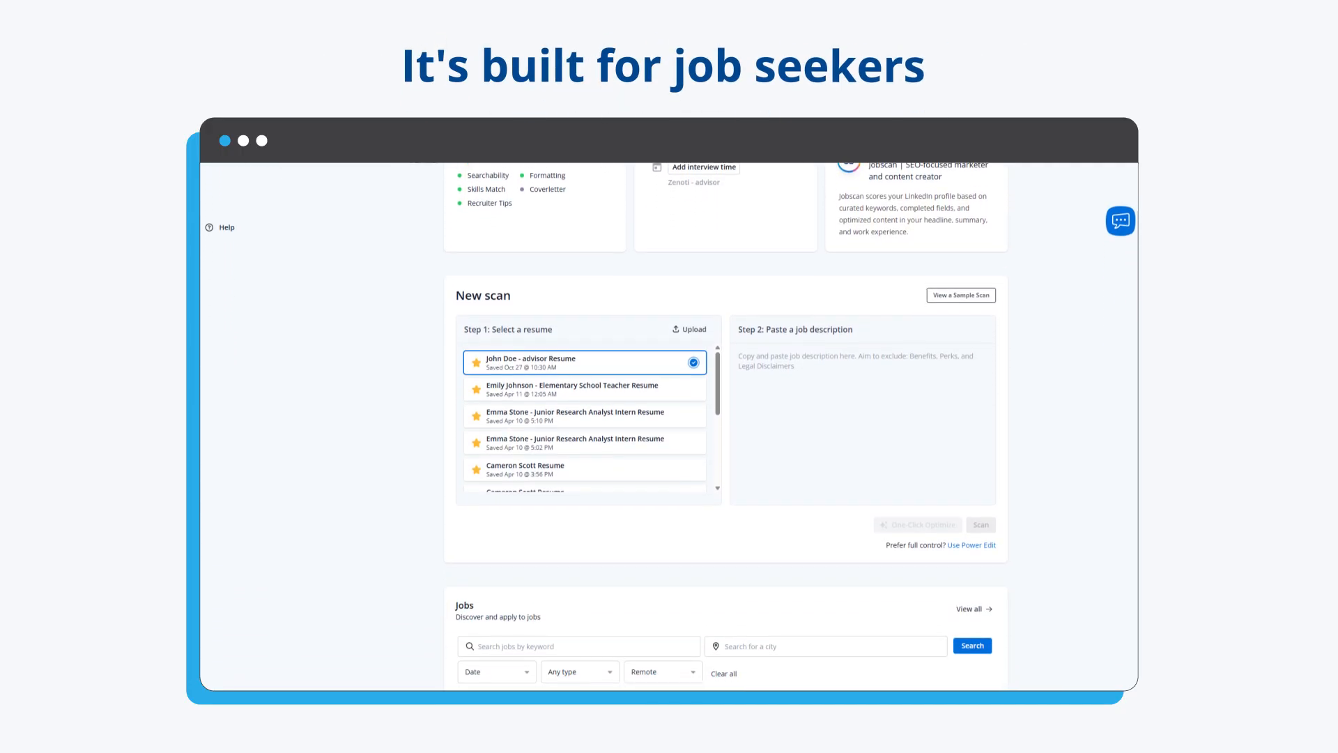
pyautogui.scroll(-3)
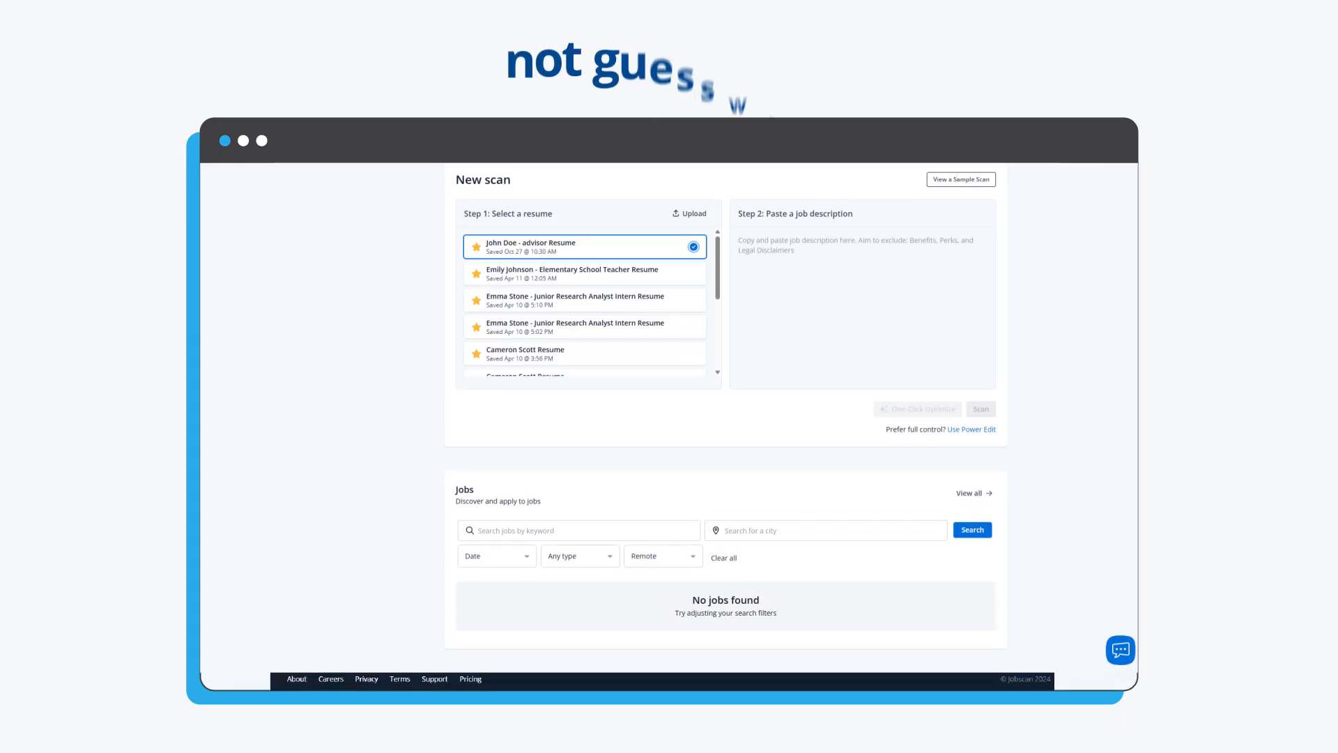